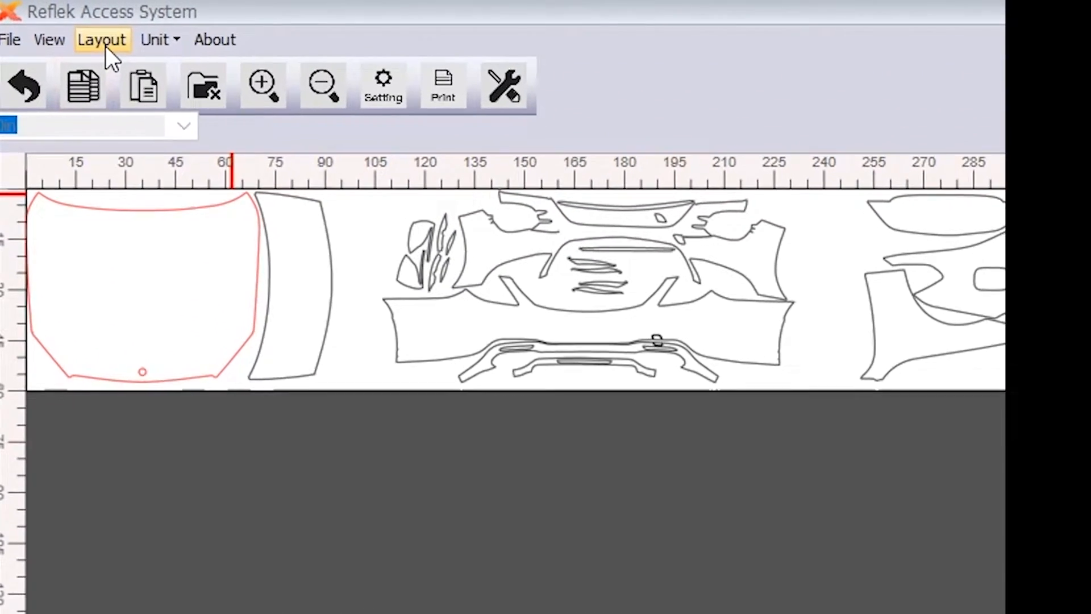
Try the roll at 48 inches wide, then set it back to 60 inches
left_click(101, 38)
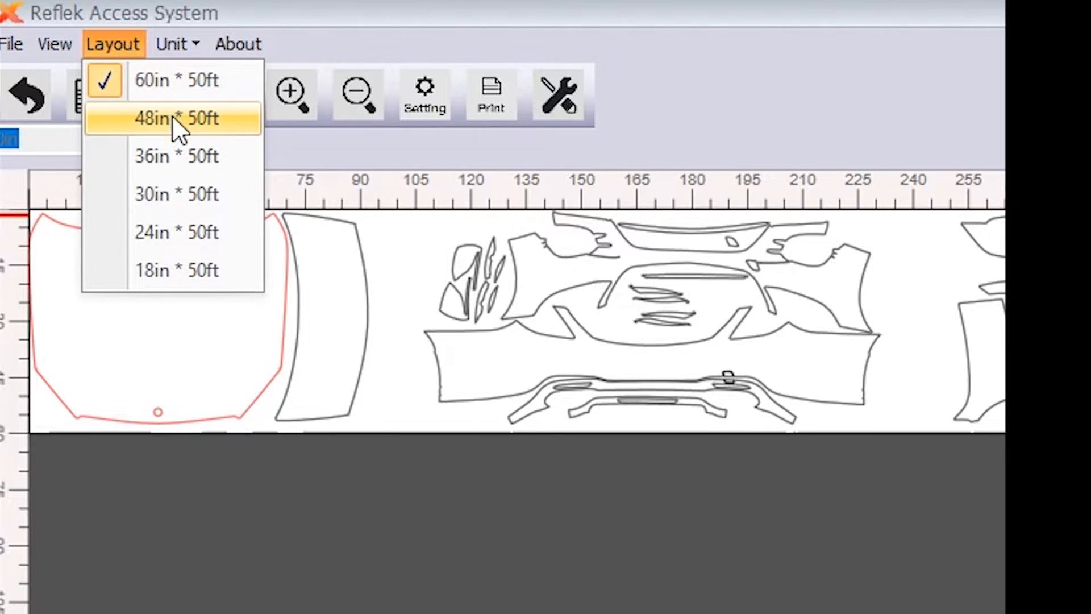
left_click(175, 117)
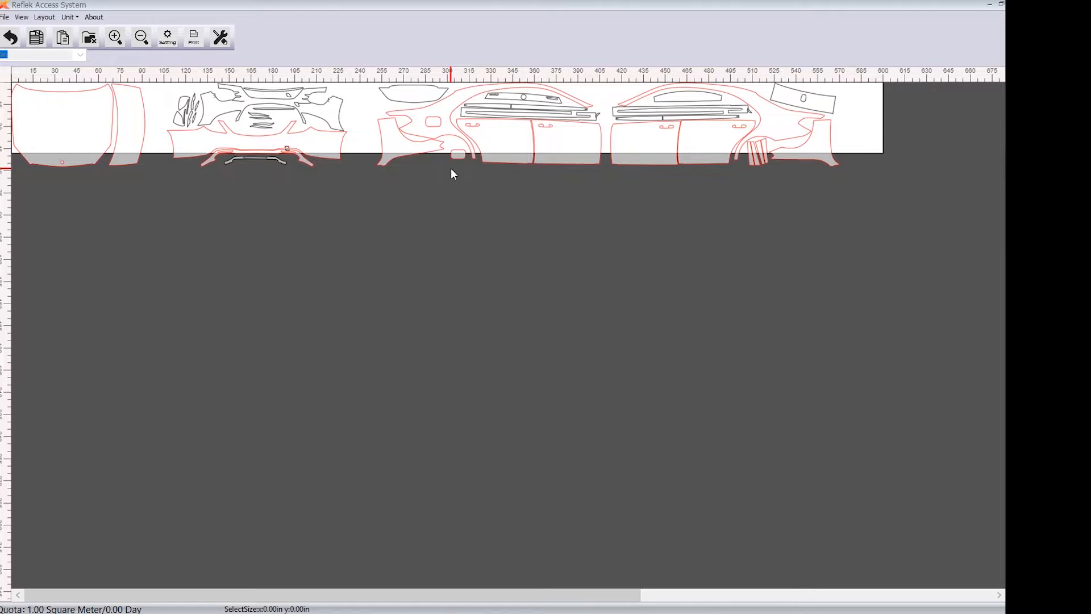
left_click(44, 17)
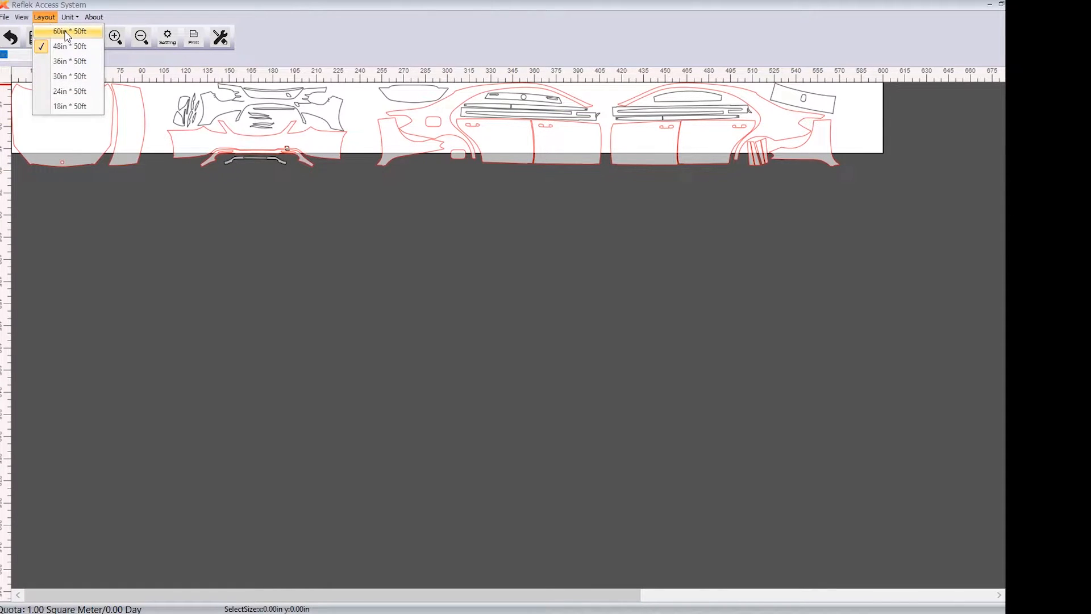
left_click(68, 32)
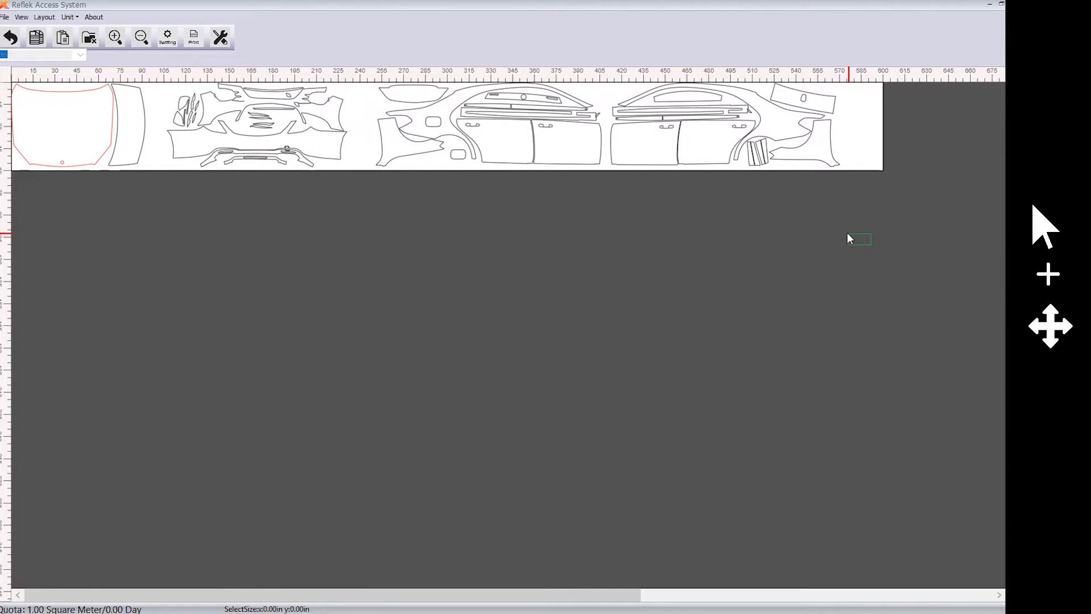
Move the side body pieces, the extra small piece and the curved strip off the roll
left_click_drag(374, 85, 849, 240)
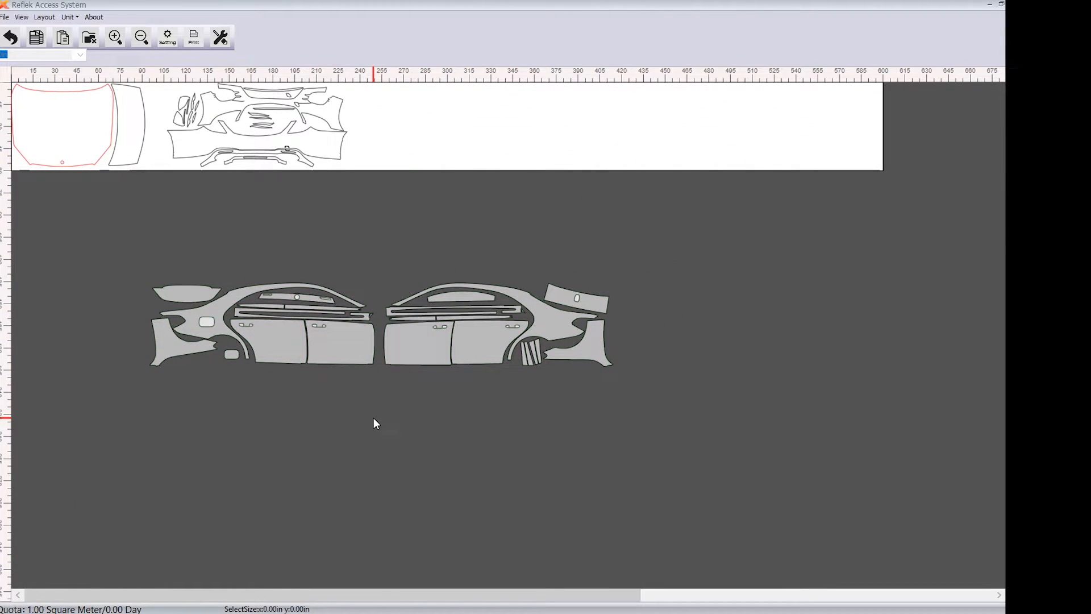
left_click(186, 292)
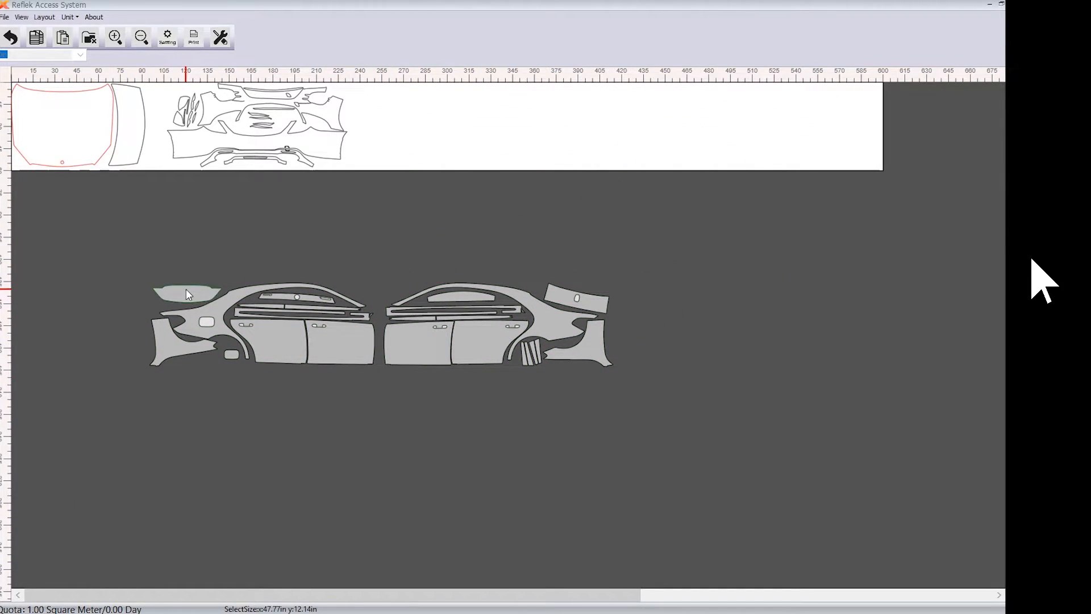
left_click_drag(186, 292, 242, 253)
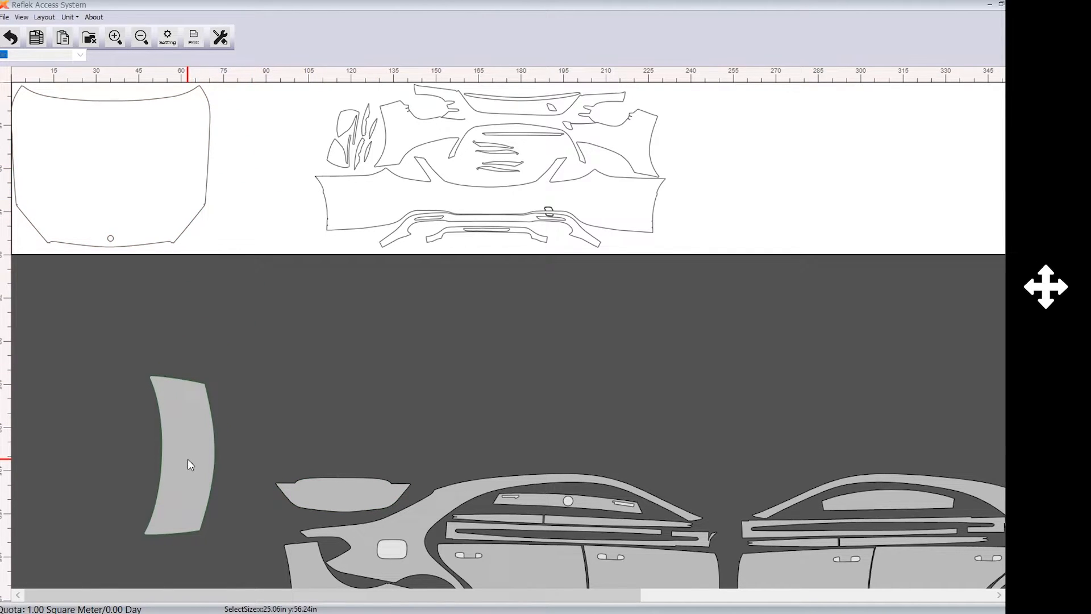
left_click(111, 167)
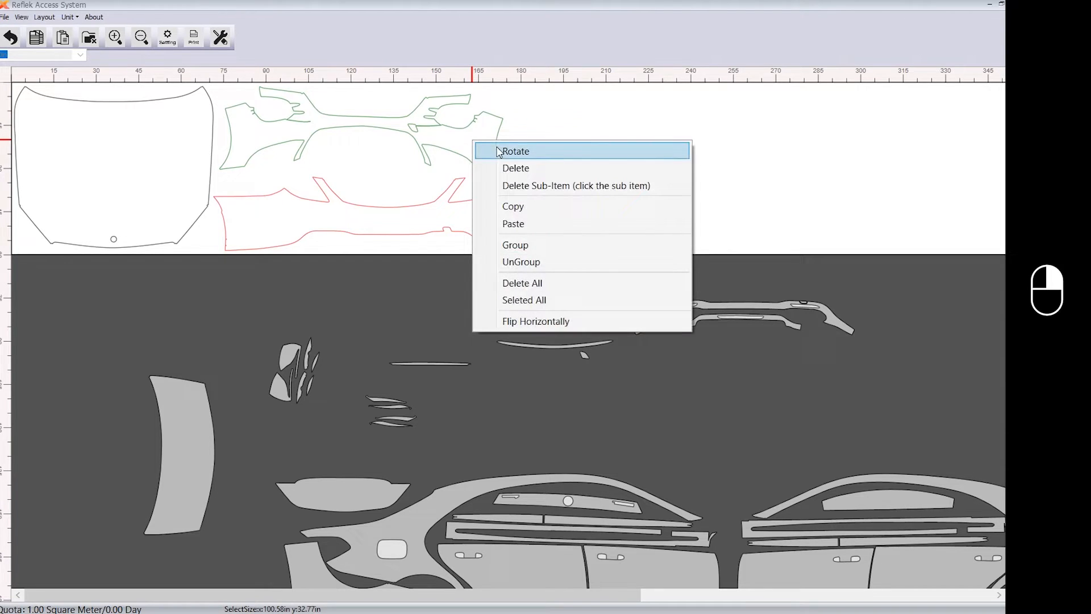
Rotate the selected front bumper covers on the roll
left_click(516, 151)
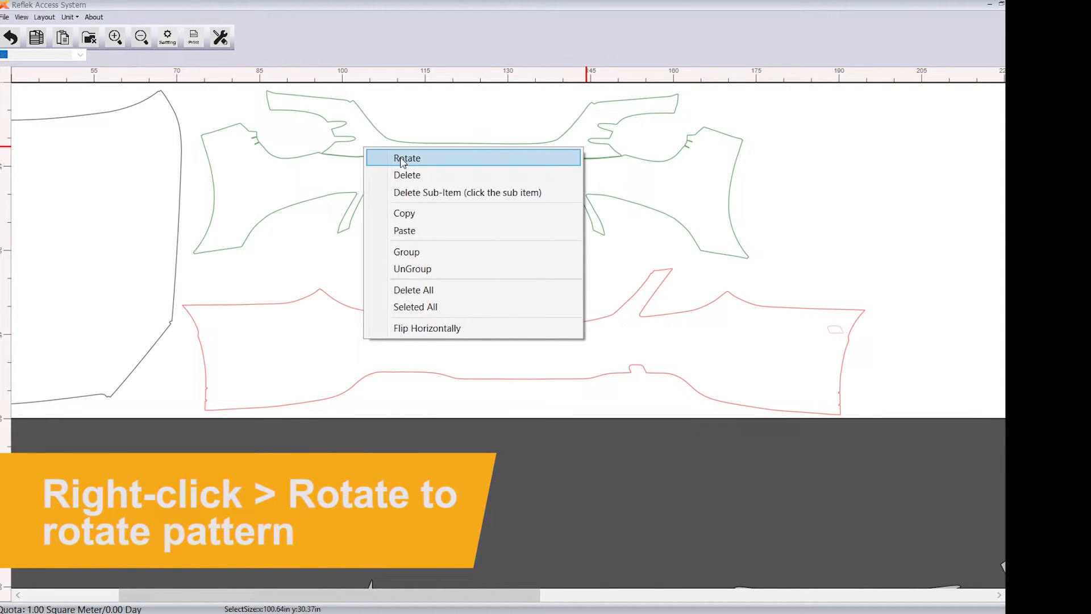
left_click(406, 158)
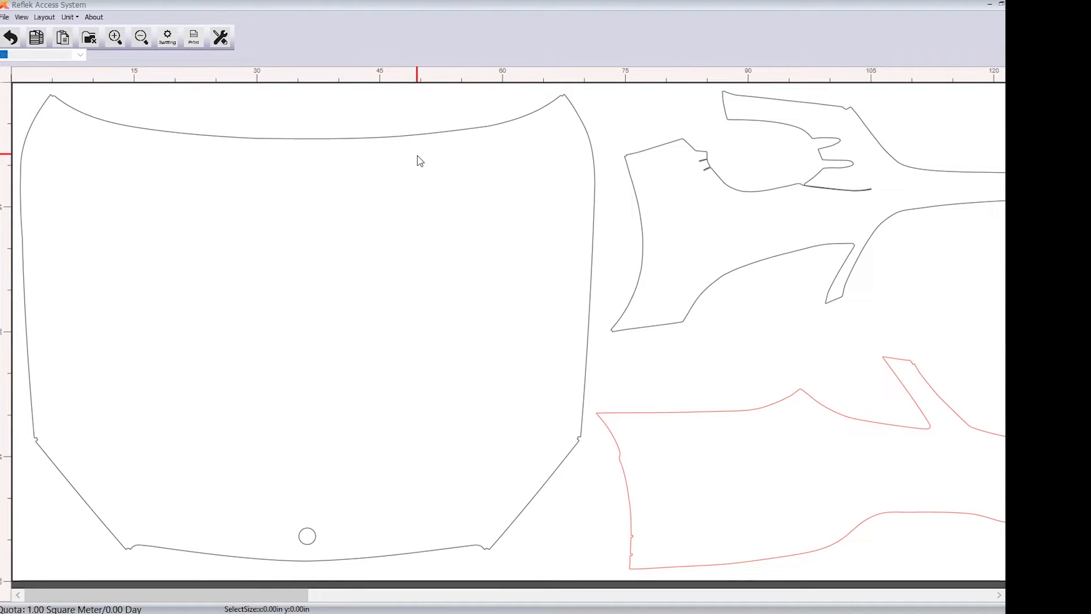
left_click(419, 160)
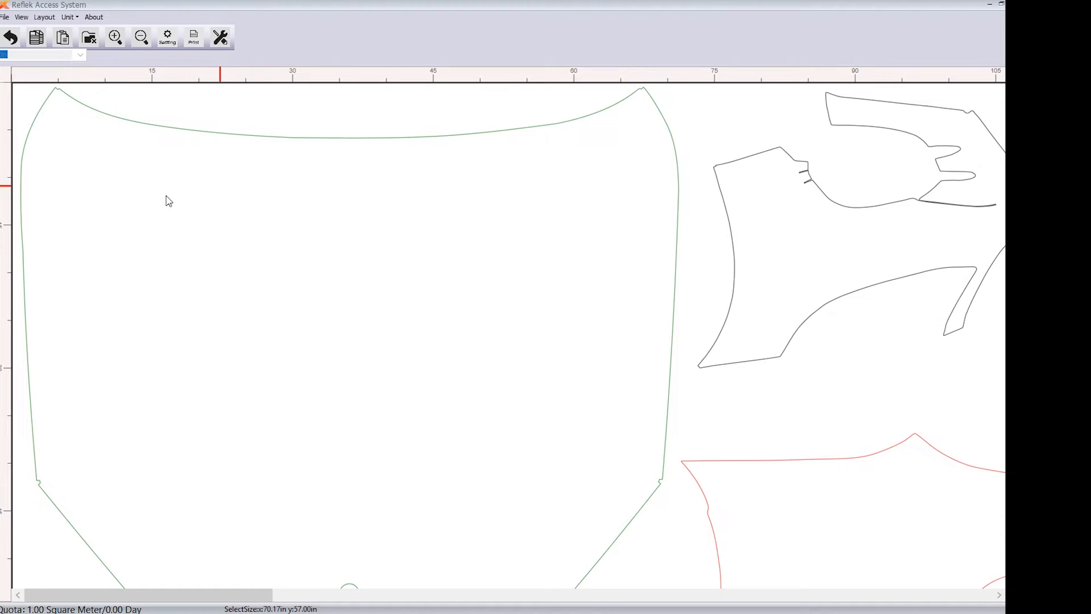
mouse_move(54, 98)
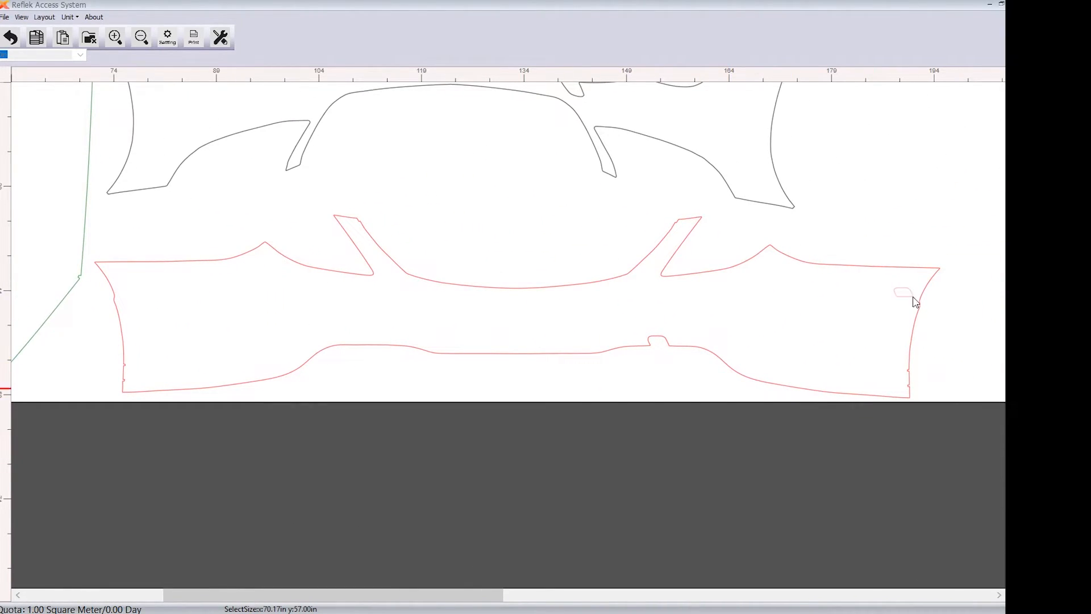
mouse_move(758, 427)
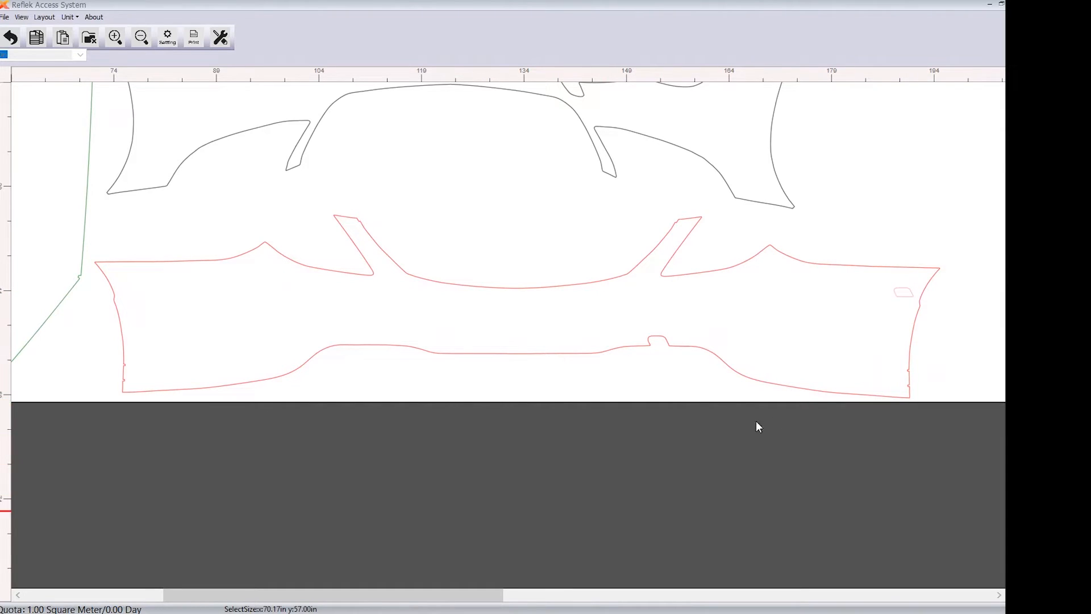
mouse_move(577, 214)
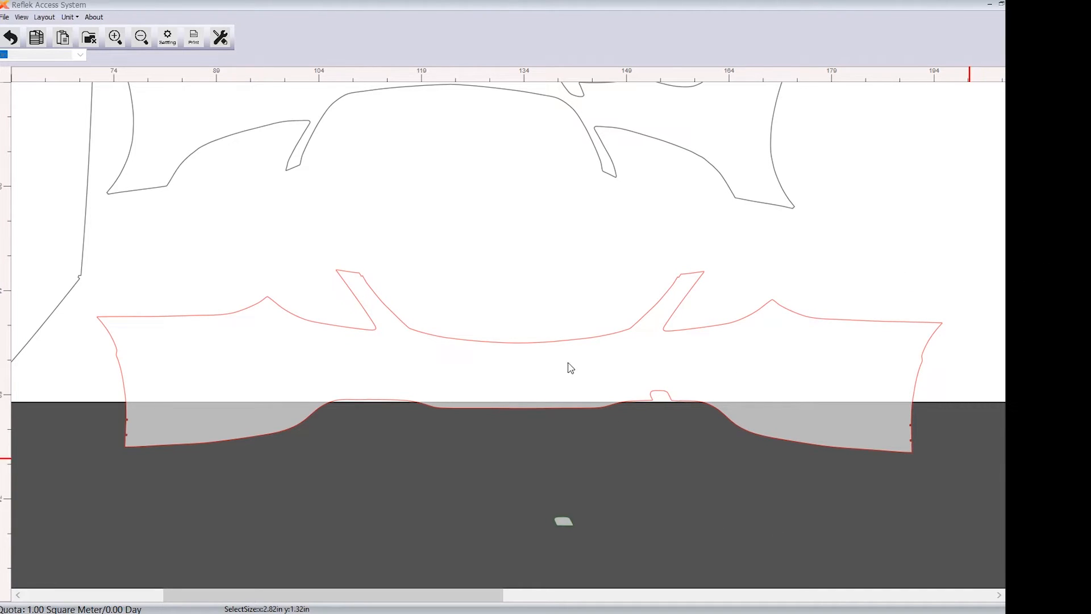
mouse_move(639, 447)
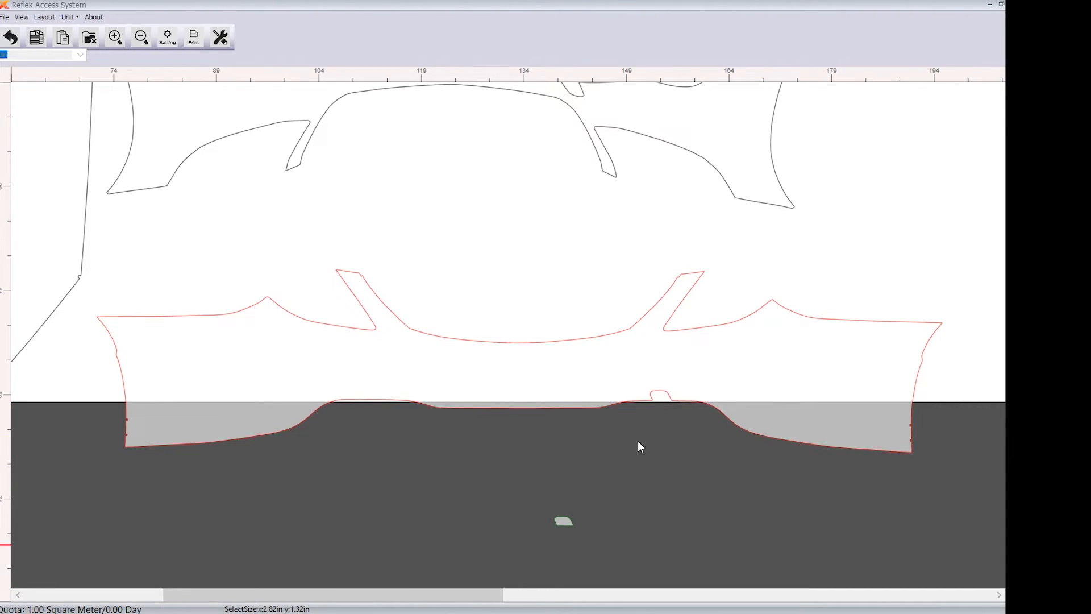
mouse_move(489, 352)
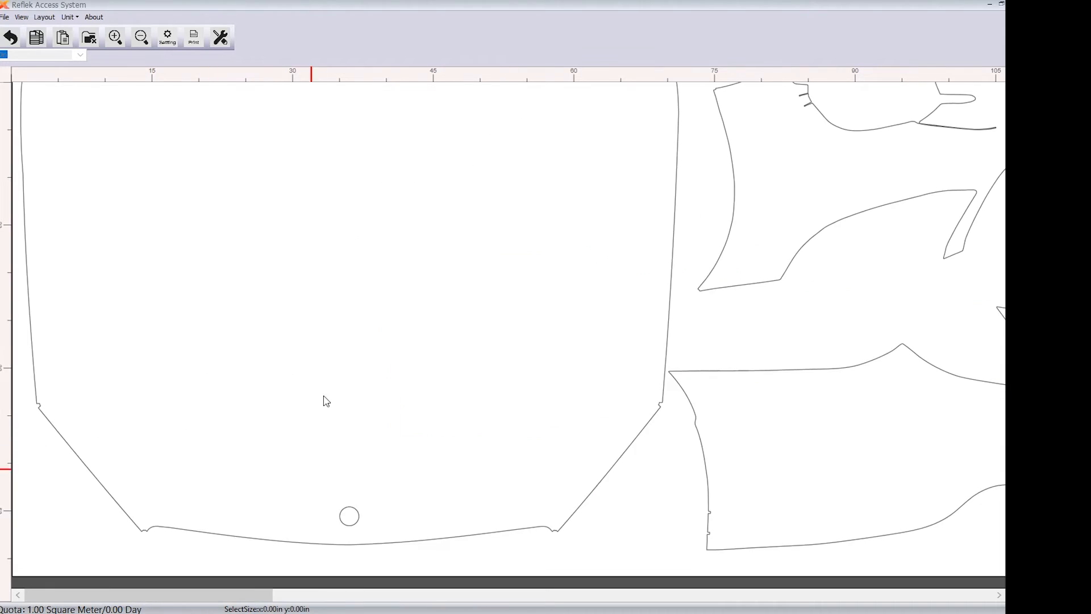
Delete only the emblem hole sub-item from the hood pattern
scroll("down", 3)
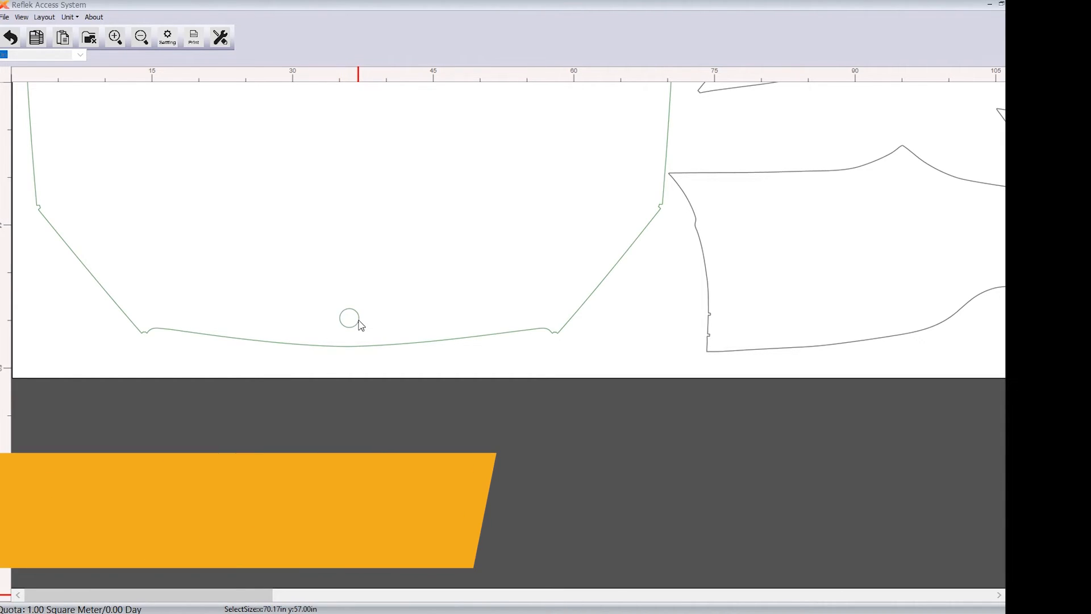
right_click(349, 319)
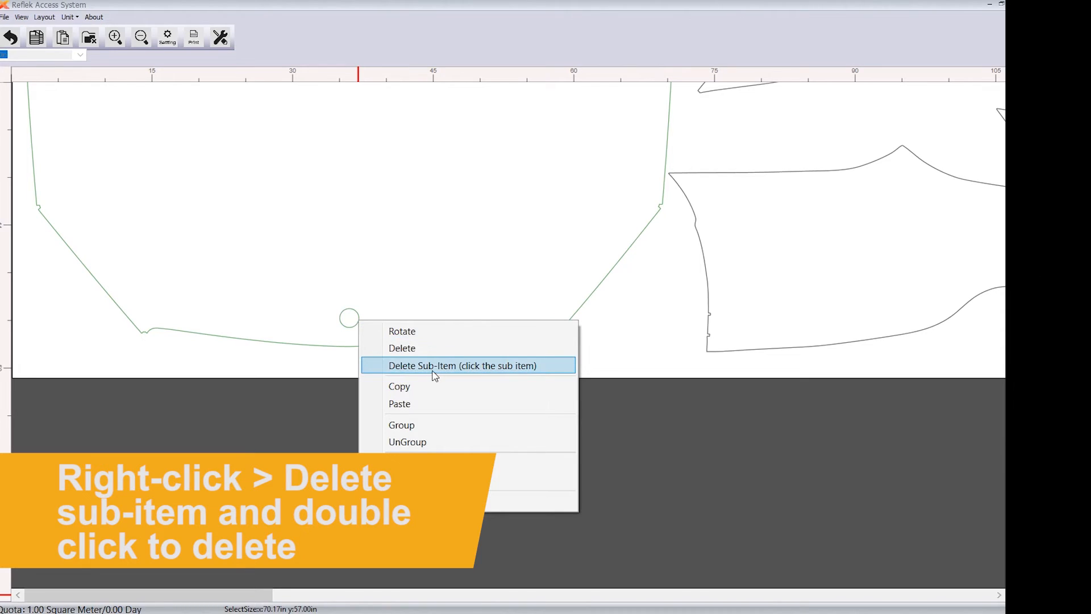
left_click(462, 364)
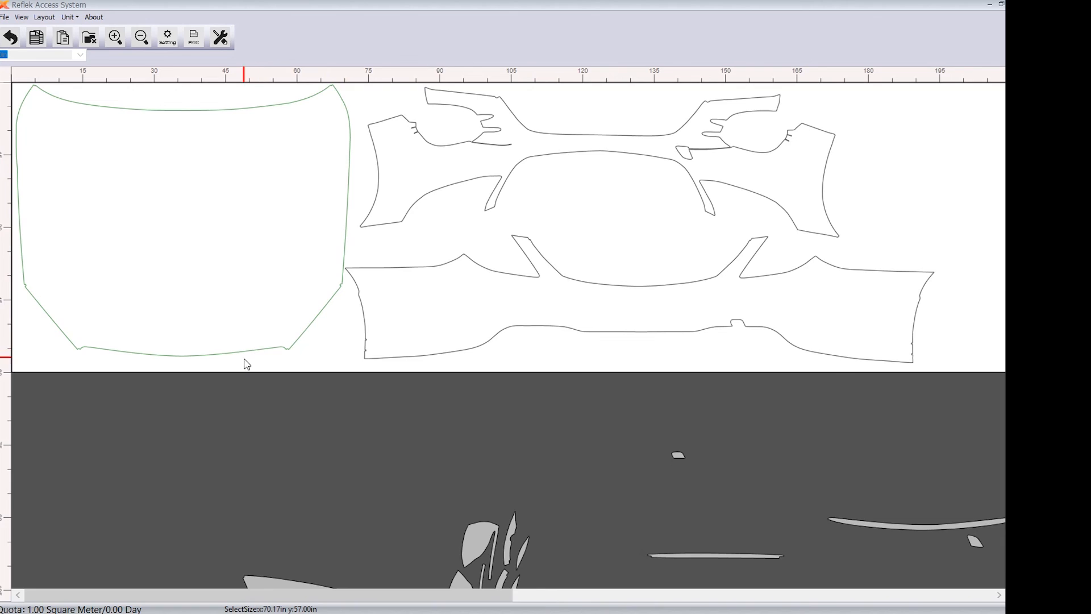
left_click(114, 36)
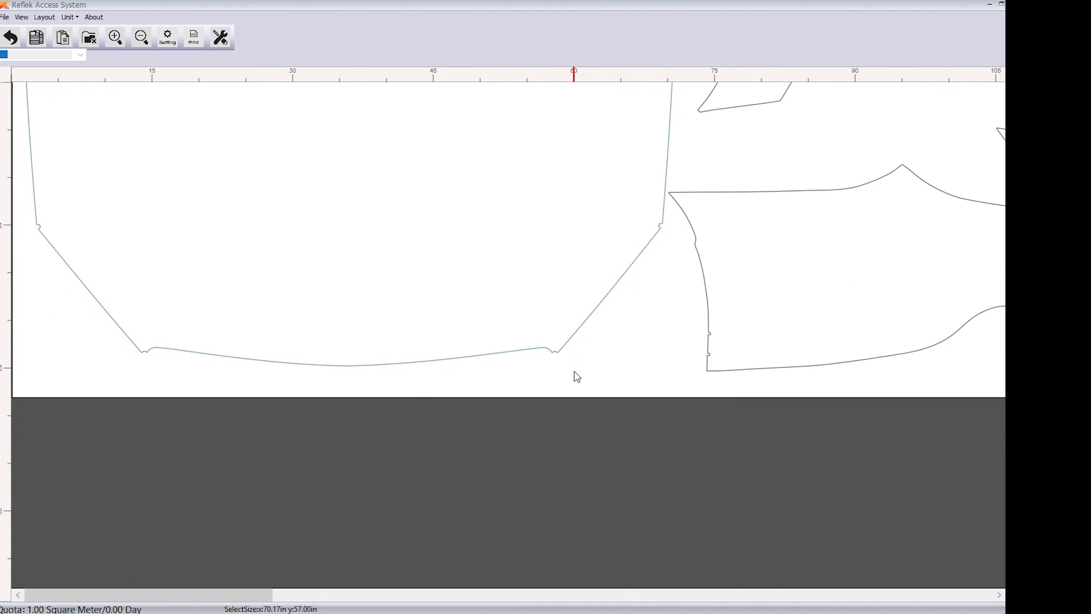
mouse_move(569, 347)
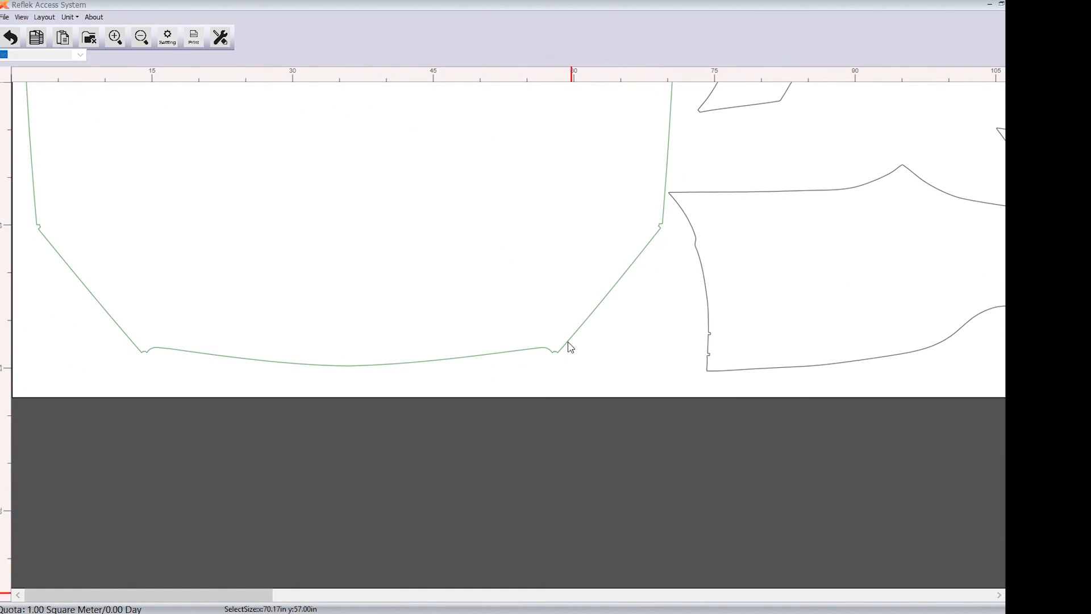